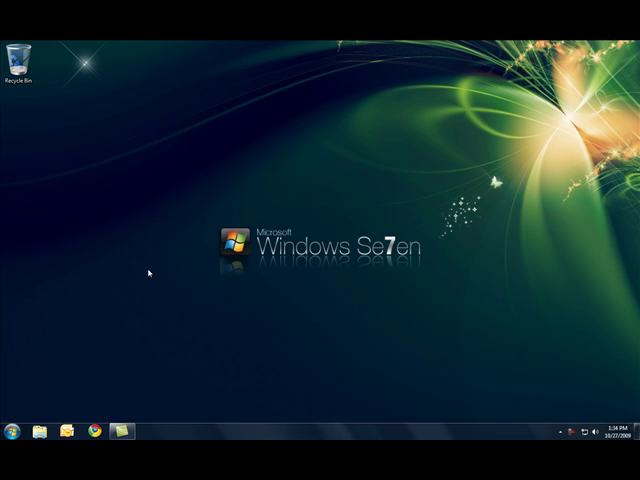
mouse_move(180, 244)
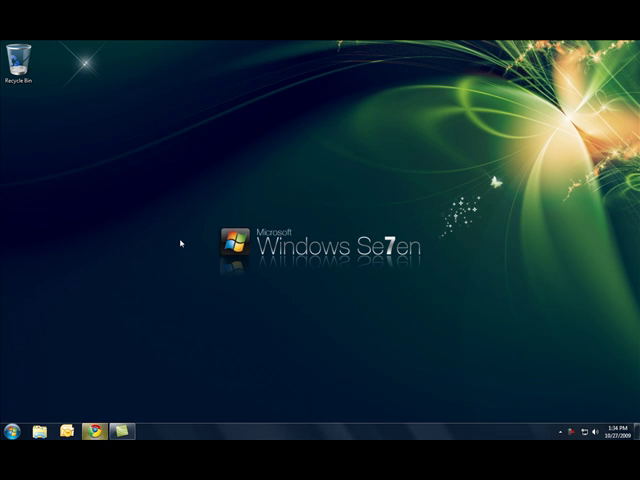
Launch Chrome and go to google.com to reach the Google Apps business page.
left_click(96, 428)
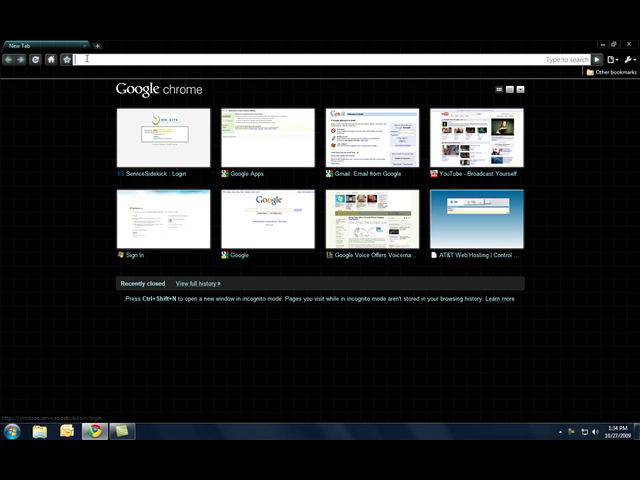
type("google.com/apps/intl/en/business/index.html")
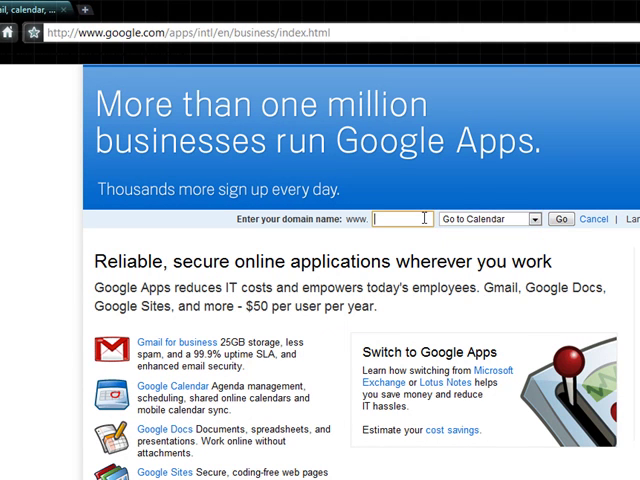
Enter the company domain and sign in to its Google Calendar week view.
type("on")
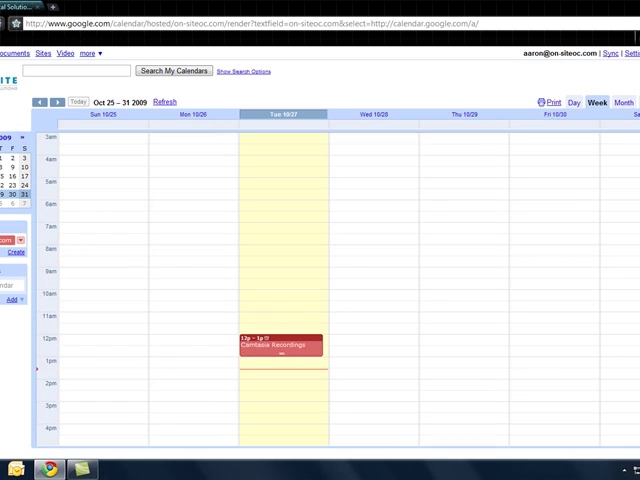
Add coworker 'scott' as a friend's calendar under Other calendars.
scroll("down", 3)
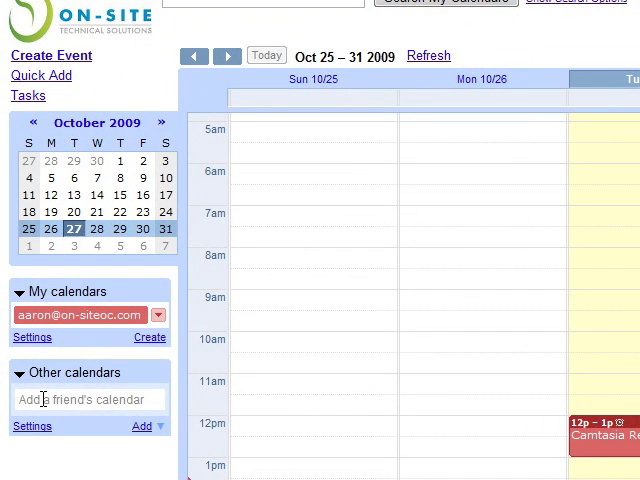
left_click(90, 400)
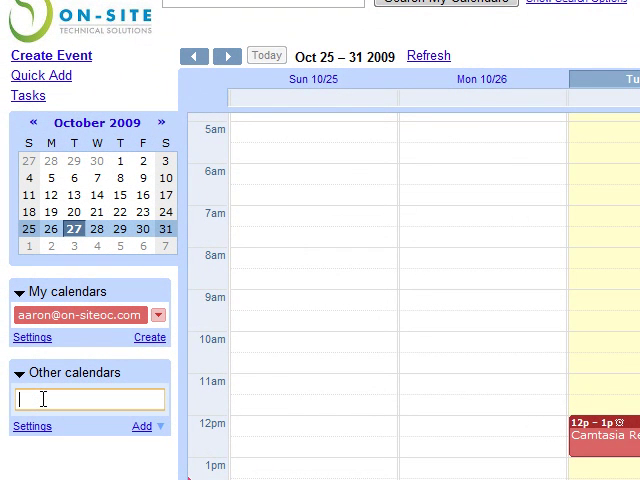
type("scott")
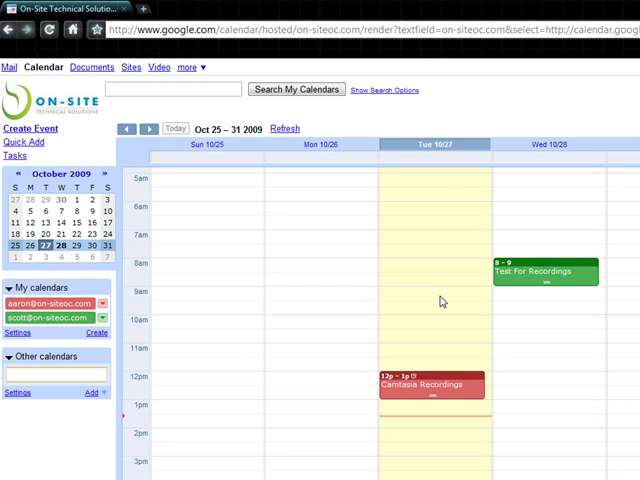
mouse_move(436, 302)
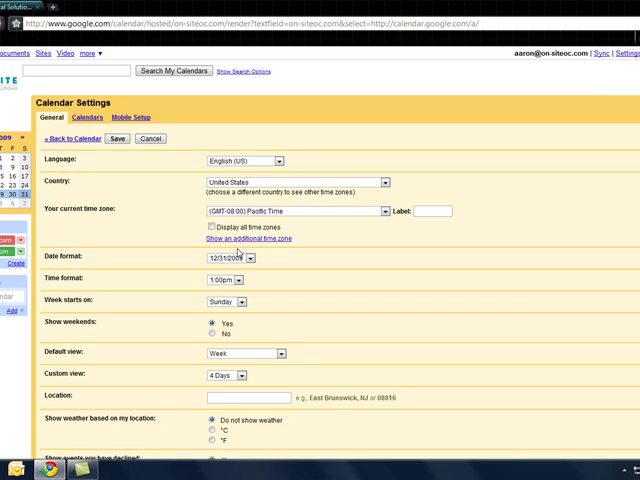
Go to the Calendars list and edit sharing settings for your own calendar.
left_click(88, 118)
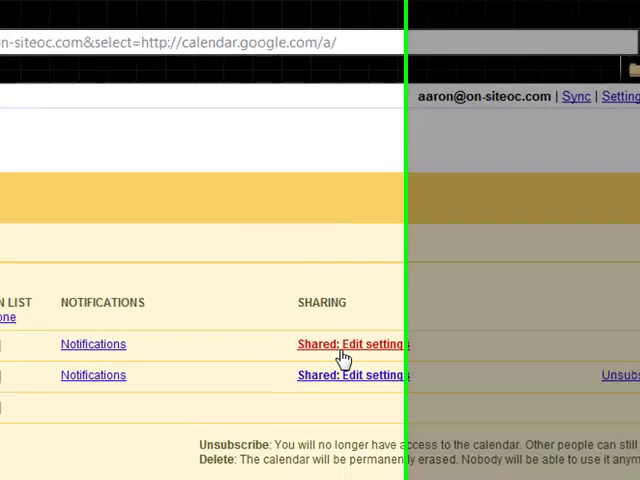
left_click(348, 344)
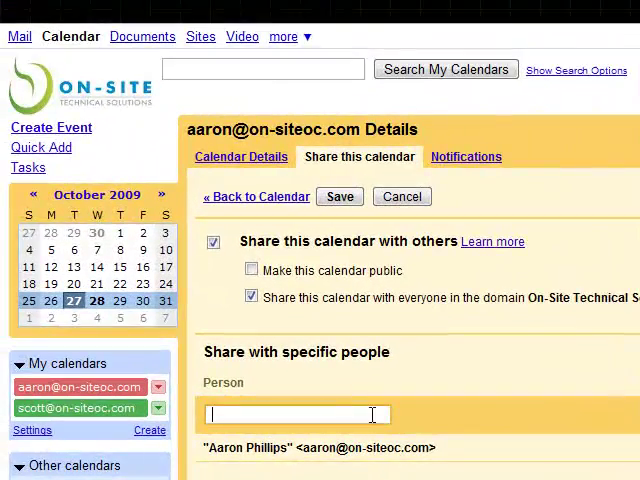
Share your calendar with 'scott' with Make changes to events permission, verify, and return to week view.
type("scott")
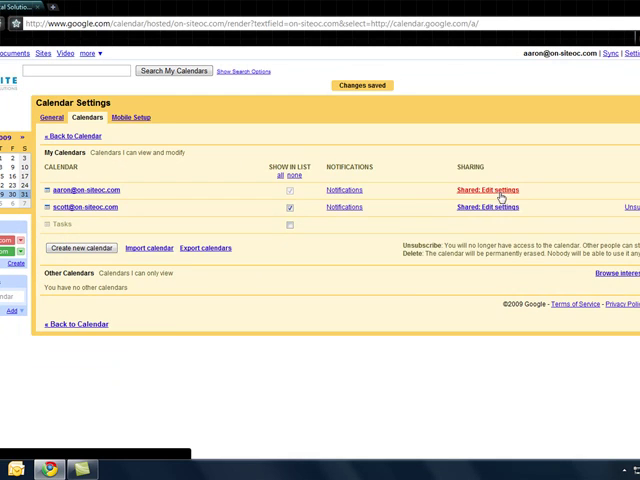
left_click(498, 188)
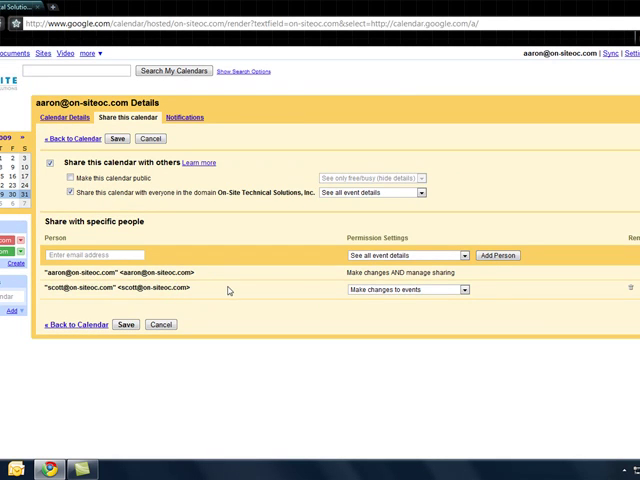
left_click(72, 138)
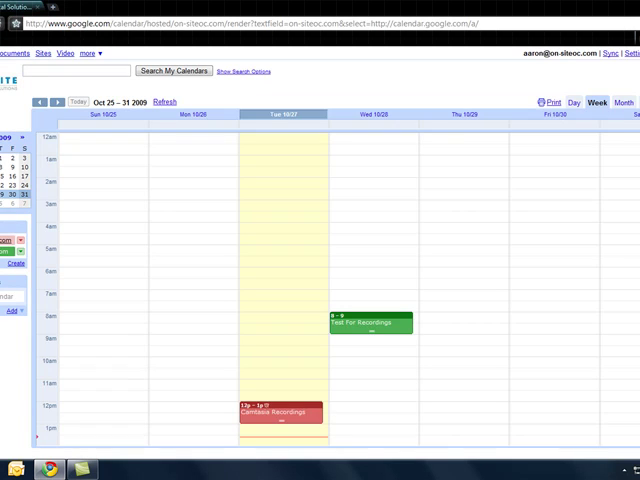